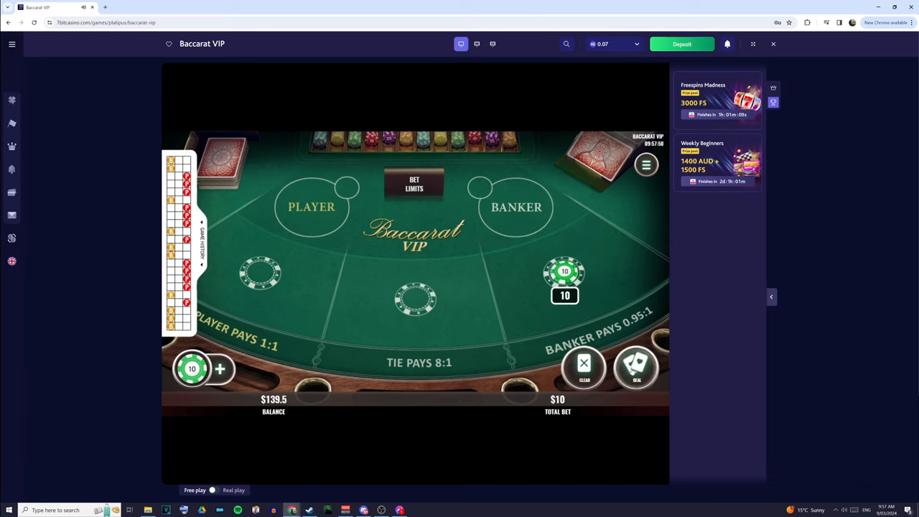
Step: Deal a $10 Banker hand winning $19.5, then deal a $10 Player hand in Baccarat VIP
{"action": "left_click", "coordinate": [636, 366]}
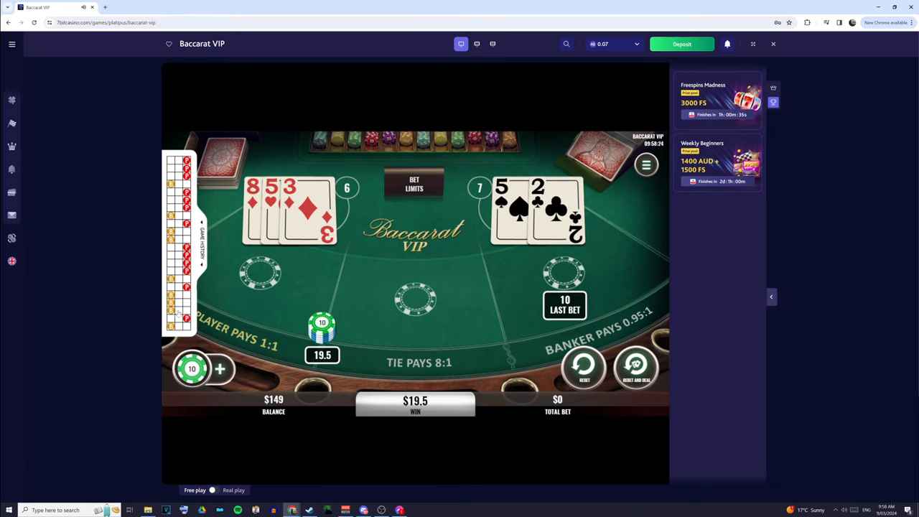
{"action": "mouse_move", "coordinate": [290, 302]}
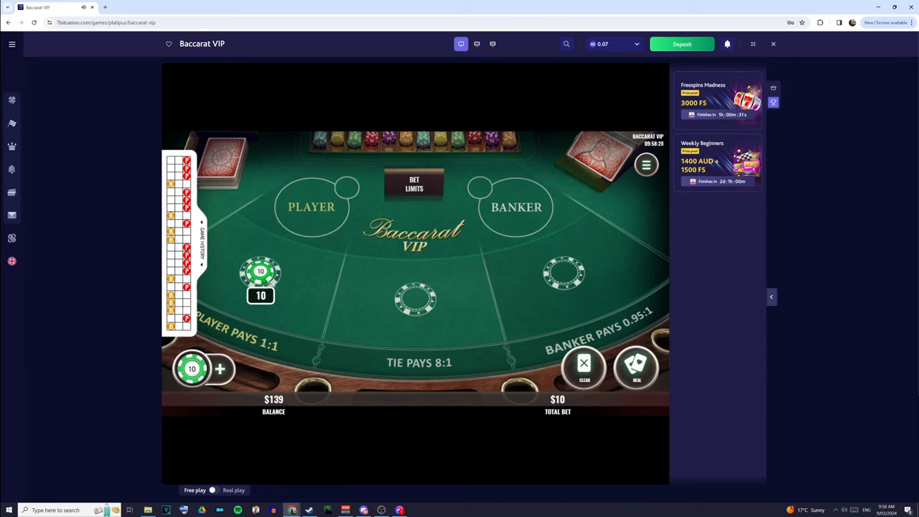
{"action": "left_click", "coordinate": [635, 366]}
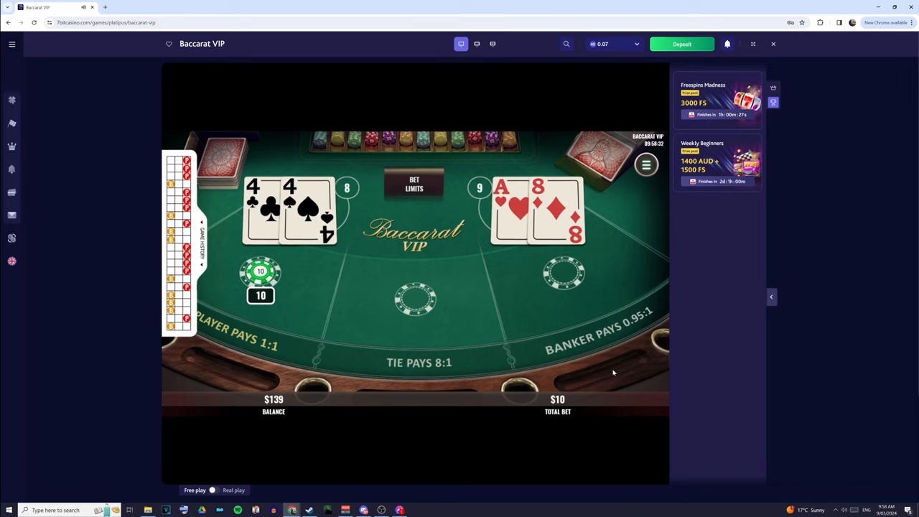
{"action": "mouse_move", "coordinate": [613, 350]}
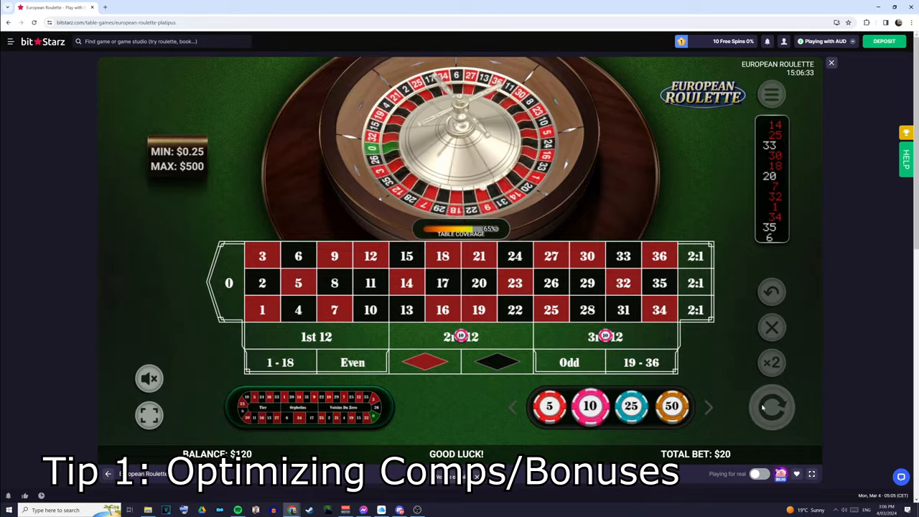
Step: Stake chips on the 2:1 column boxes and spin the wheel, winning $90
{"action": "left_click", "coordinate": [772, 407]}
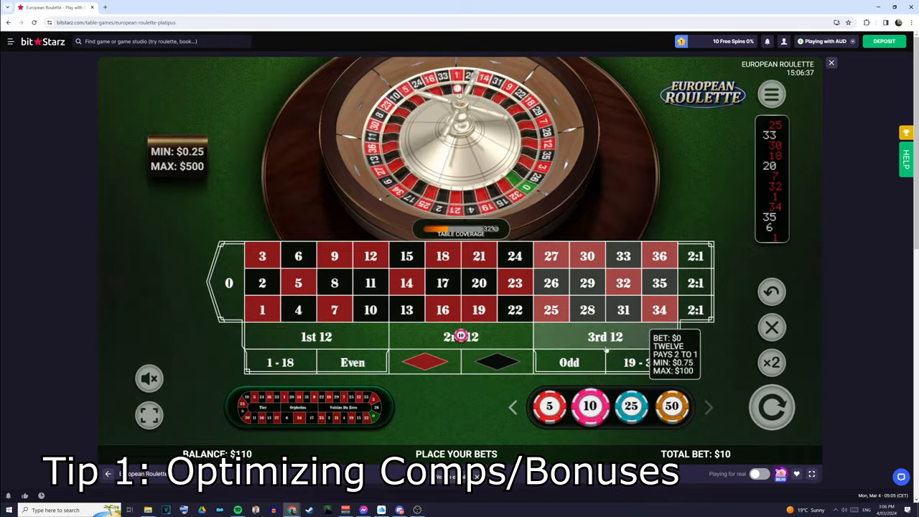
{"action": "left_click", "coordinate": [605, 336]}
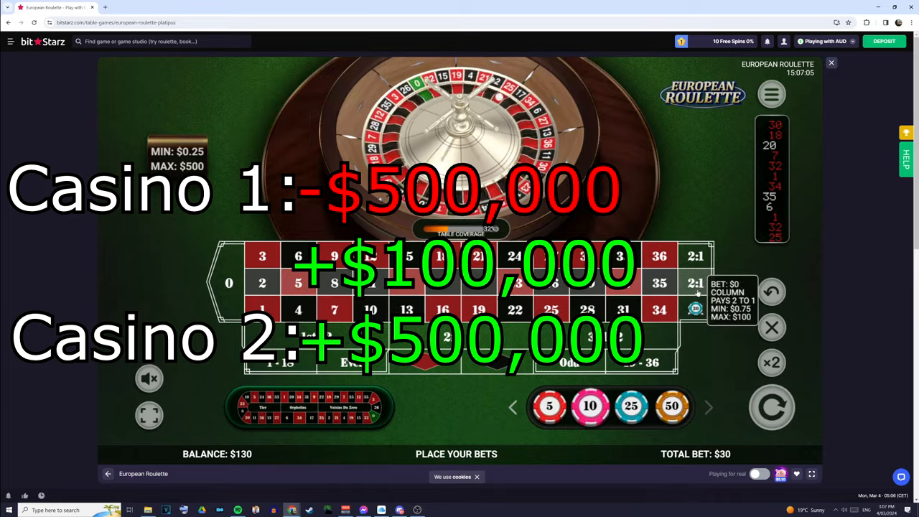
{"action": "left_click", "coordinate": [770, 407]}
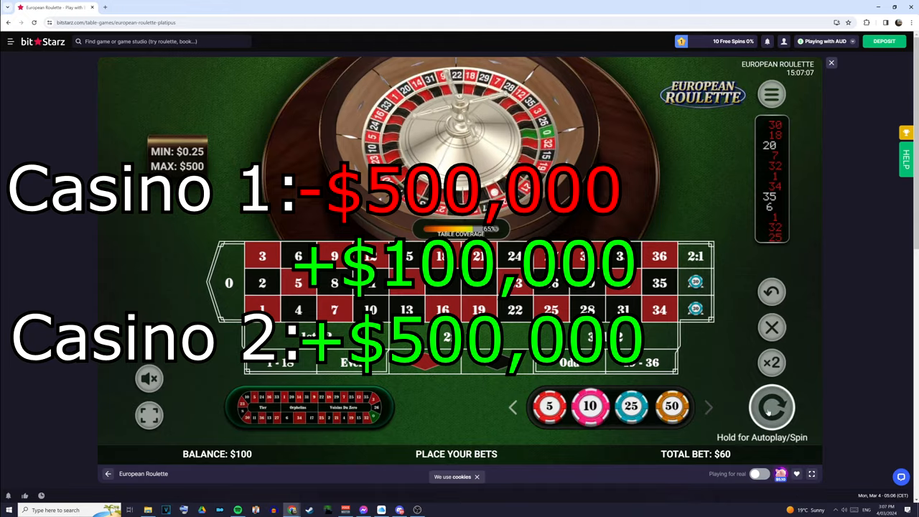
{"action": "left_click", "coordinate": [771, 407]}
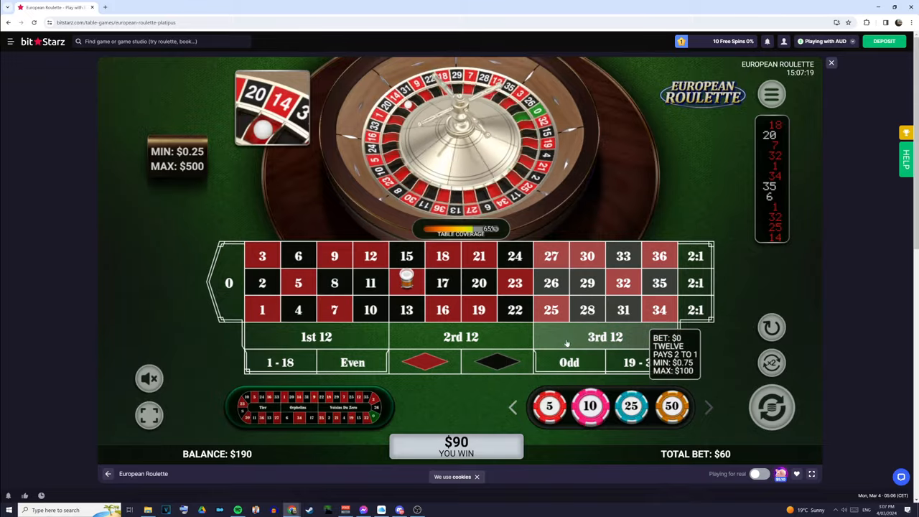
Step: Stake $60 on the 1st 12 and $20 on the 2nd 12 for the next spin
{"action": "left_click", "coordinate": [316, 336]}
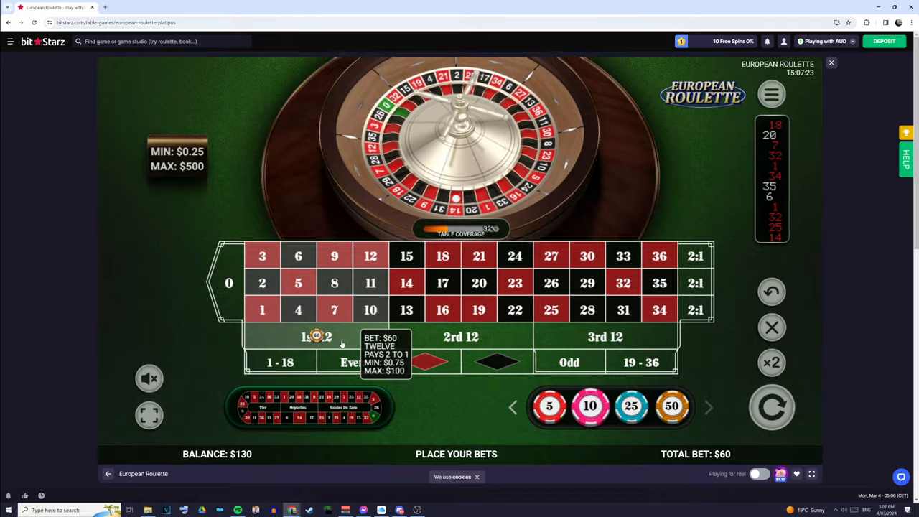
{"action": "left_click", "coordinate": [461, 337]}
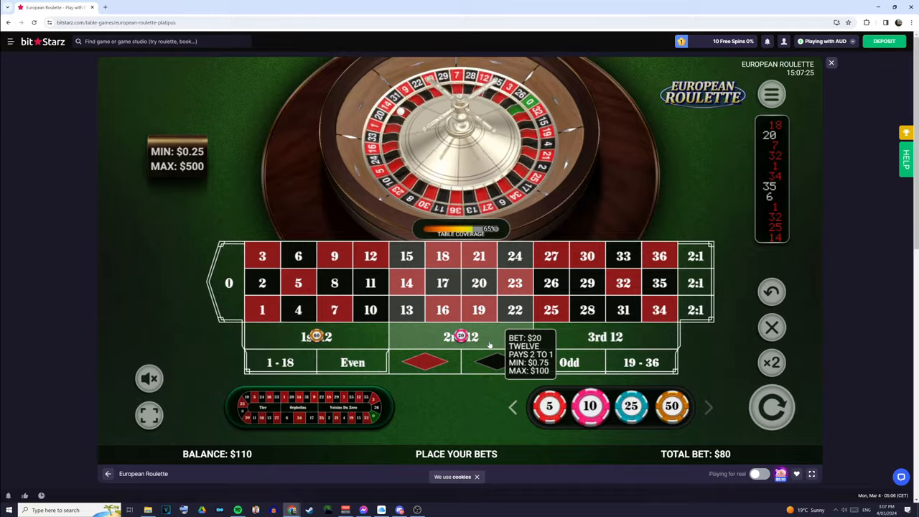
{"action": "left_click", "coordinate": [460, 336]}
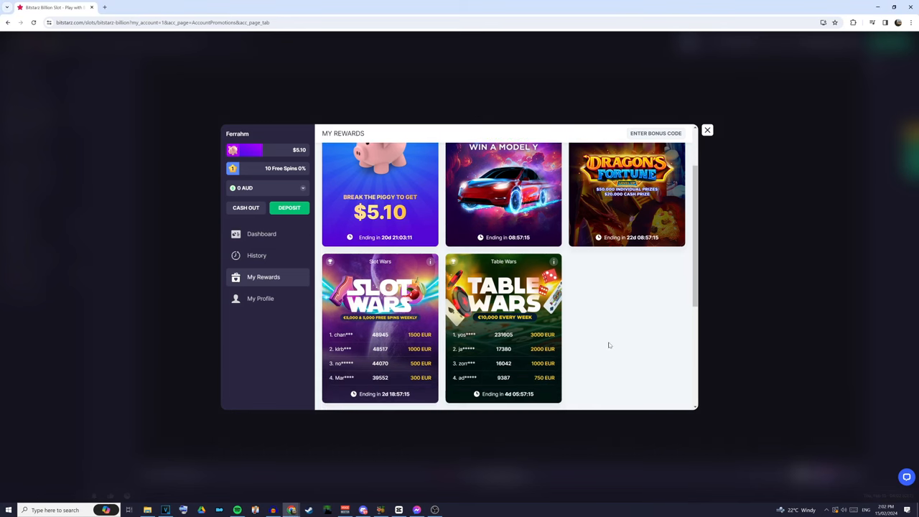
Step: View the Slot Wars details and scroll down the Dragon's Fortune level map
{"action": "left_click", "coordinate": [380, 294]}
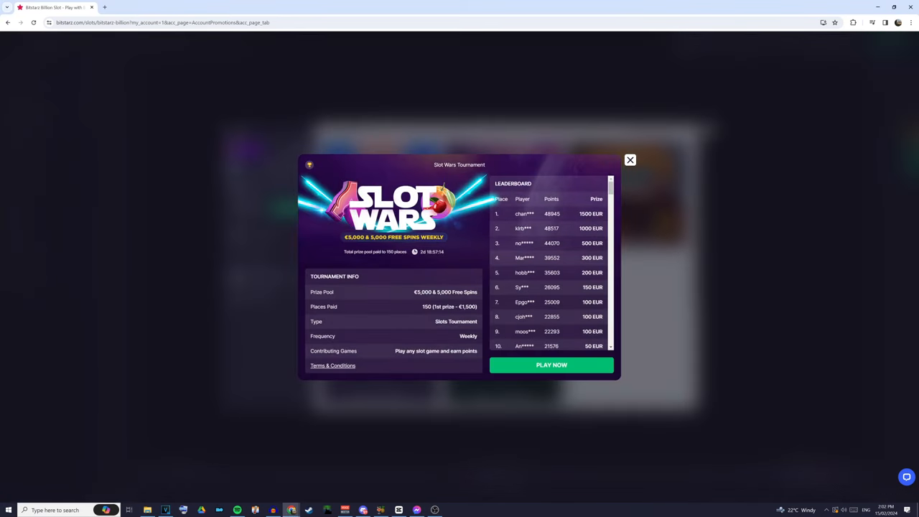
{"action": "scroll", "scroll_direction": "down", "scroll_amount": 3}
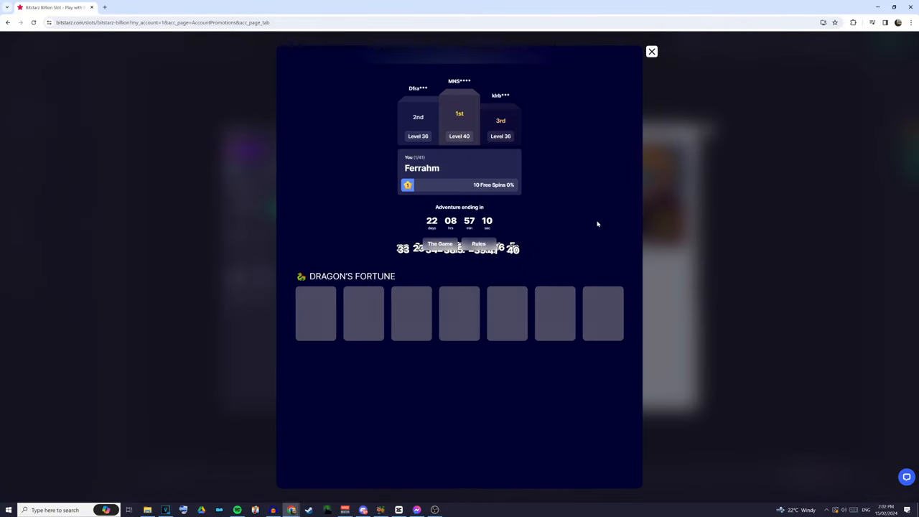
{"action": "scroll", "scroll_direction": "down", "scroll_amount": 3}
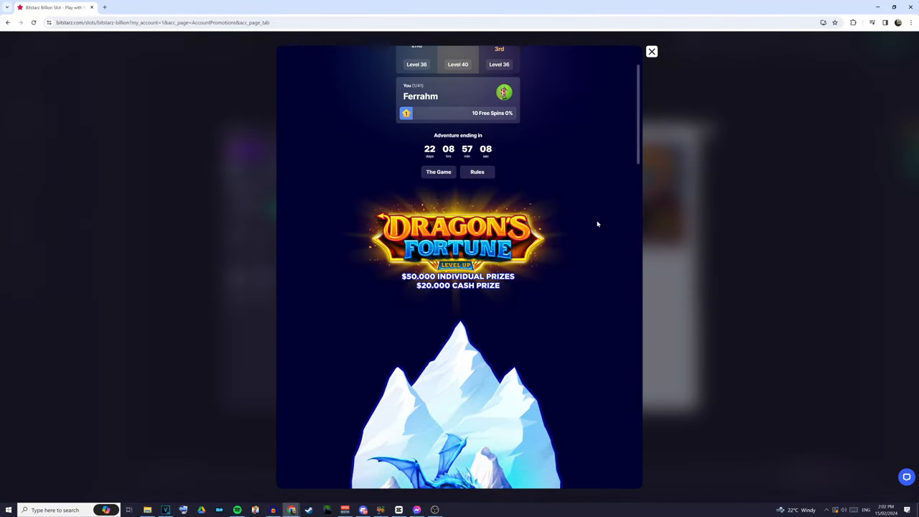
{"action": "scroll", "scroll_direction": "down", "scroll_amount": 3}
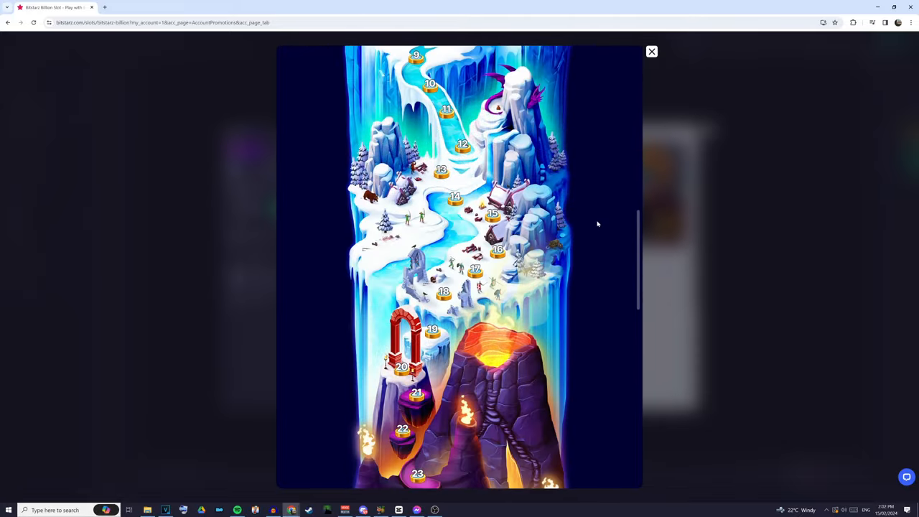
{"action": "scroll", "scroll_direction": "down", "scroll_amount": 3}
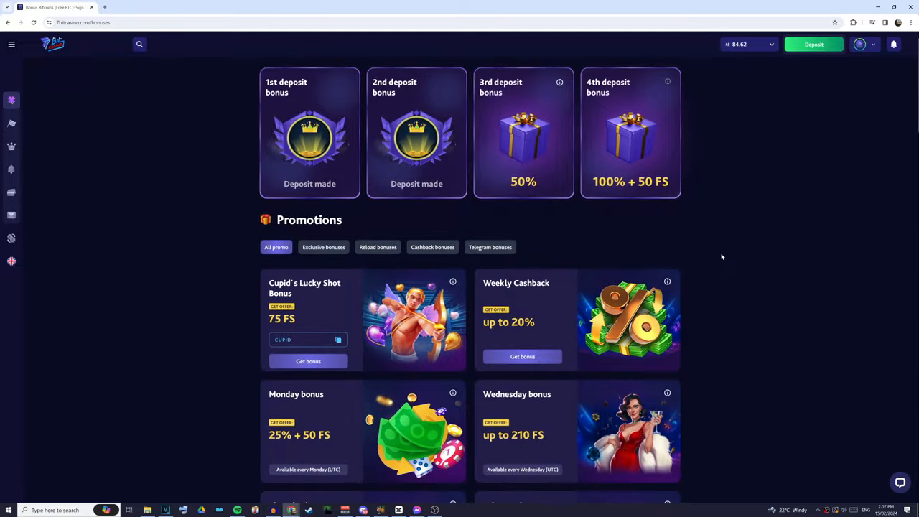
{"action": "scroll", "scroll_direction": "down", "scroll_amount": 3}
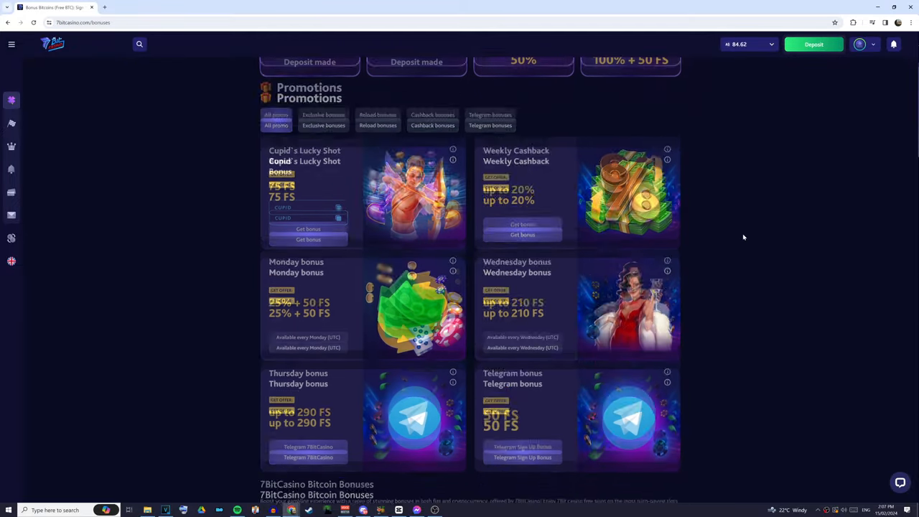
{"action": "scroll", "scroll_direction": "up", "scroll_amount": 3}
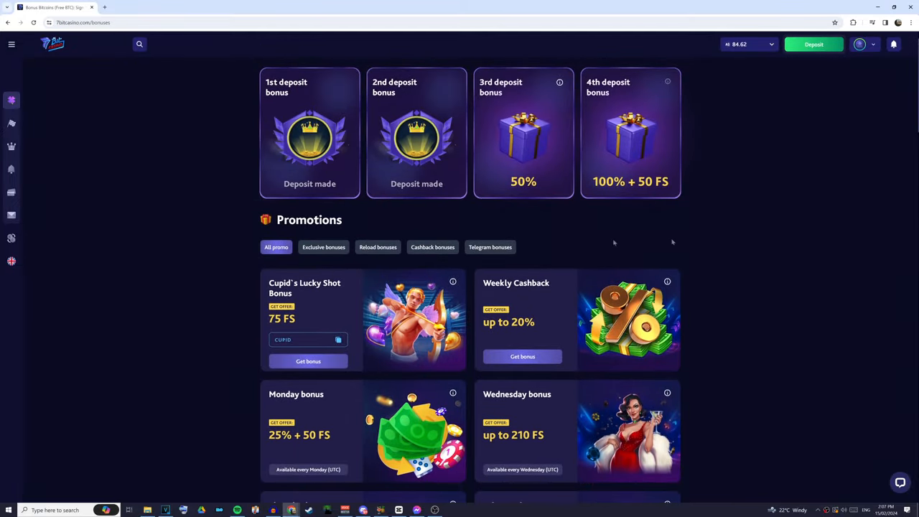
{"action": "left_click", "coordinate": [378, 139]}
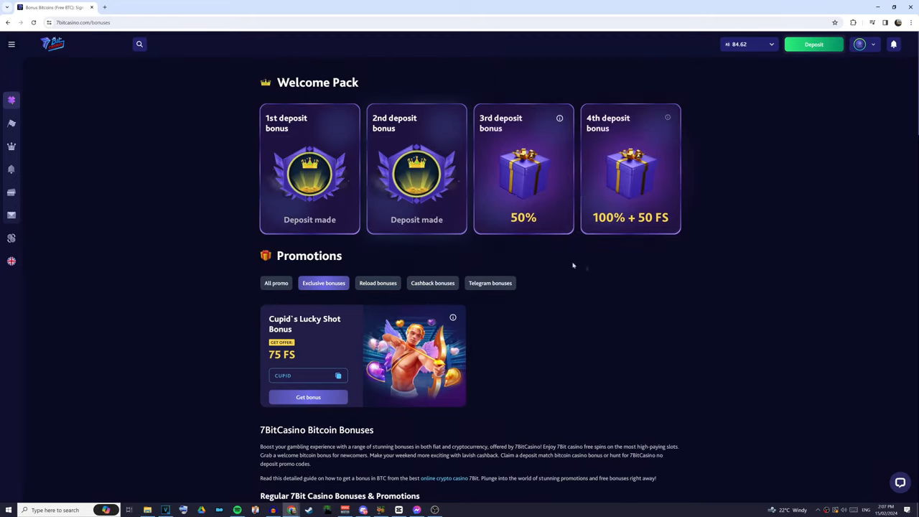
{"action": "left_click", "coordinate": [277, 283]}
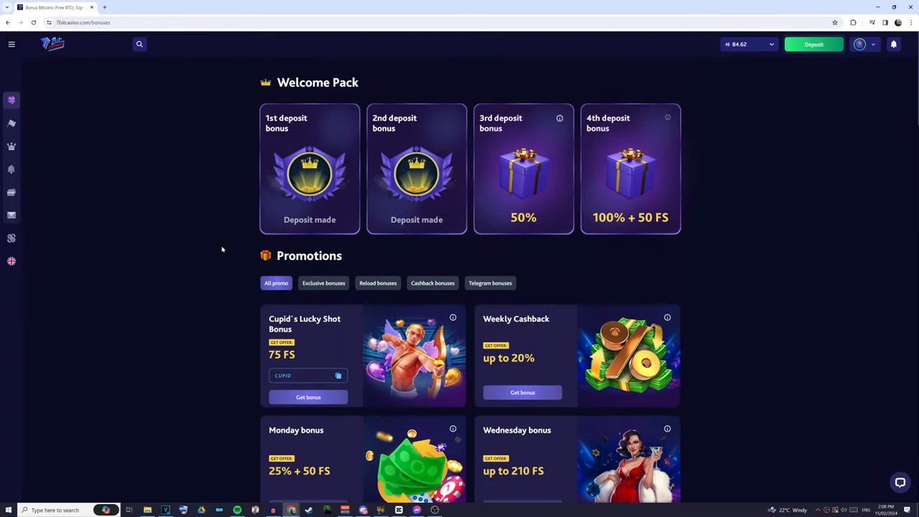
{"action": "scroll", "scroll_direction": "down", "scroll_amount": 3}
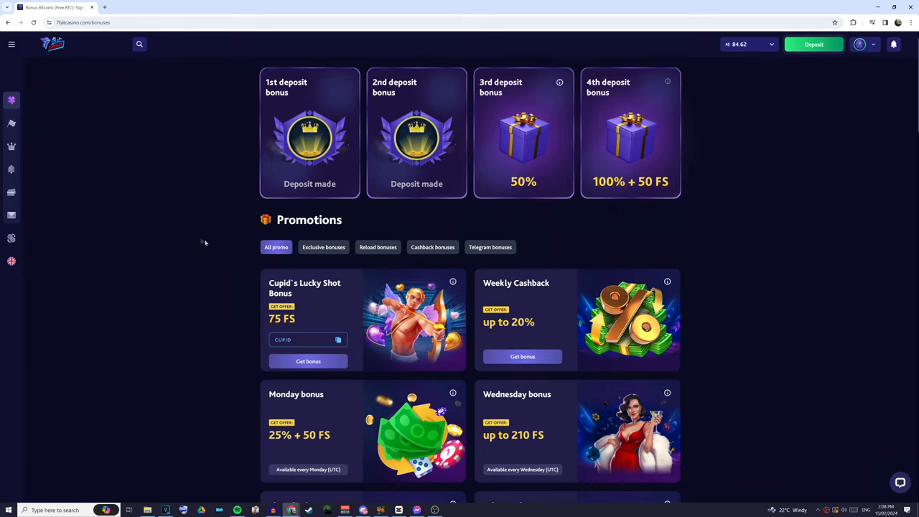
{"action": "scroll", "scroll_direction": "down", "scroll_amount": 3}
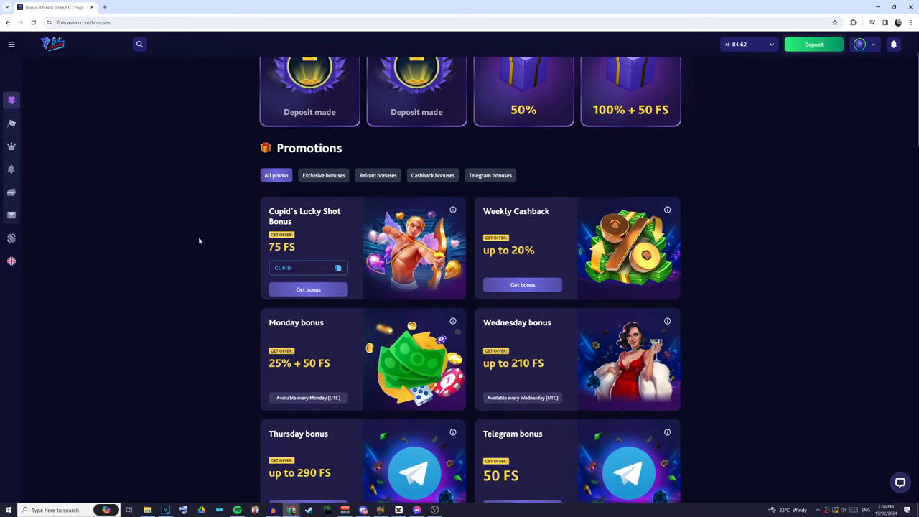
{"action": "scroll", "scroll_direction": "down", "scroll_amount": 3}
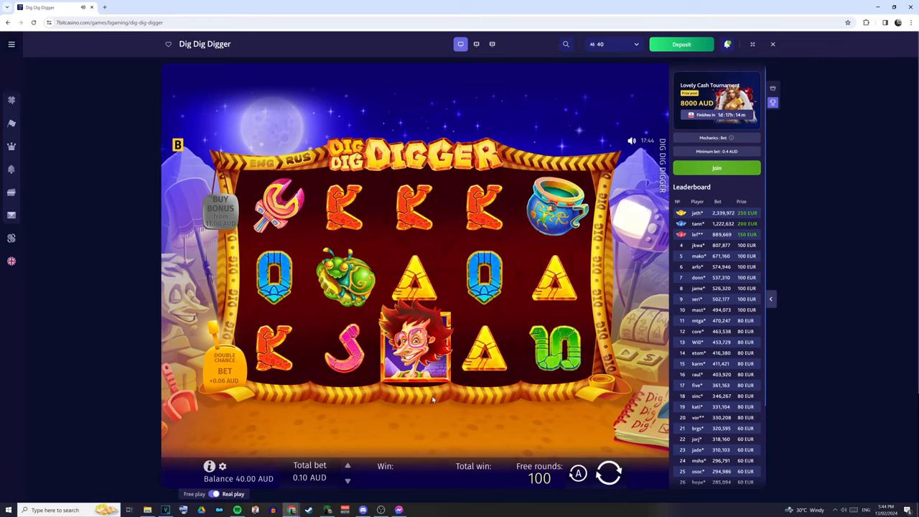
Step: Spin the Dig Dig Digger reels at a 0.10 AUD total bet using the free rounds
{"action": "left_click", "coordinate": [608, 472]}
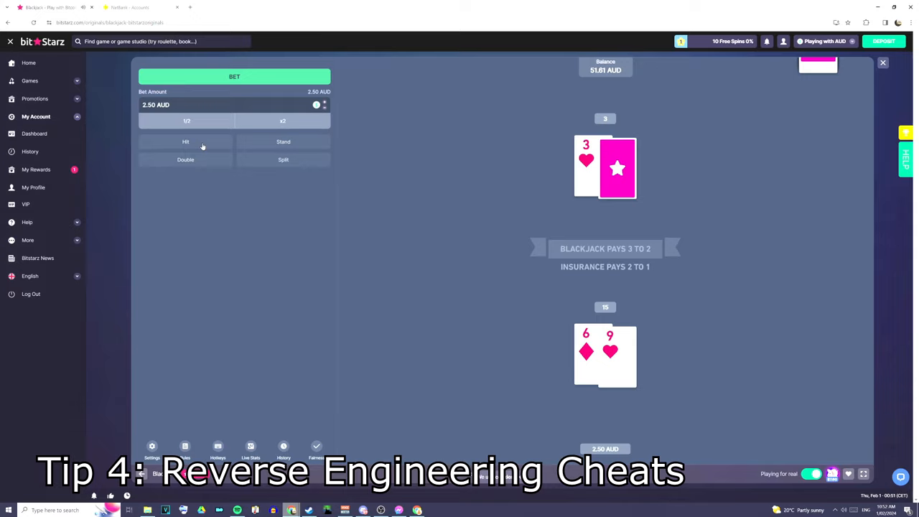
Step: Play 2.50 AUD hands, hitting on 15 and 12 and standing on 20 to win
{"action": "left_click", "coordinate": [185, 142]}
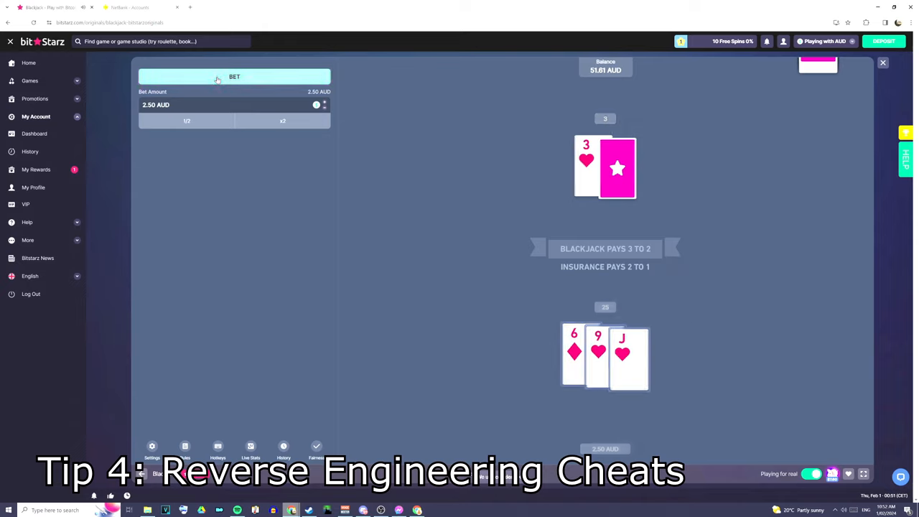
{"action": "left_click", "coordinate": [234, 76]}
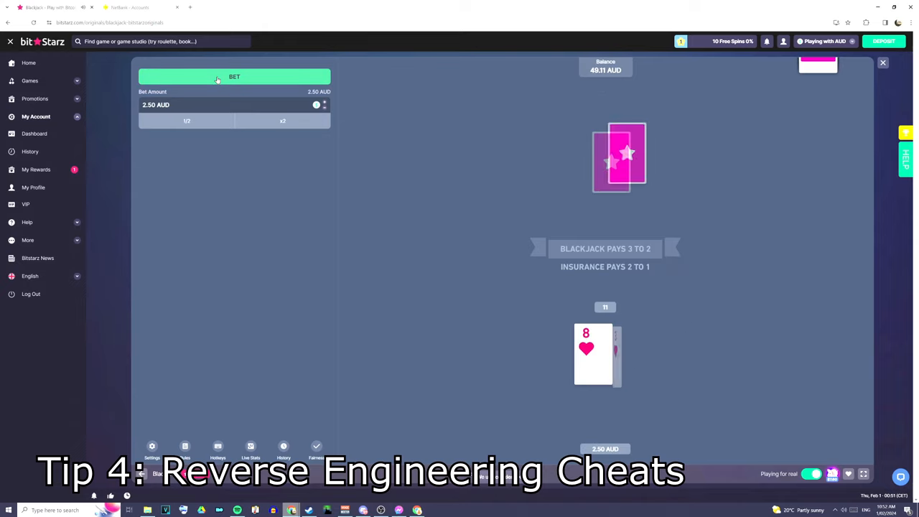
{"action": "left_click", "coordinate": [234, 77]}
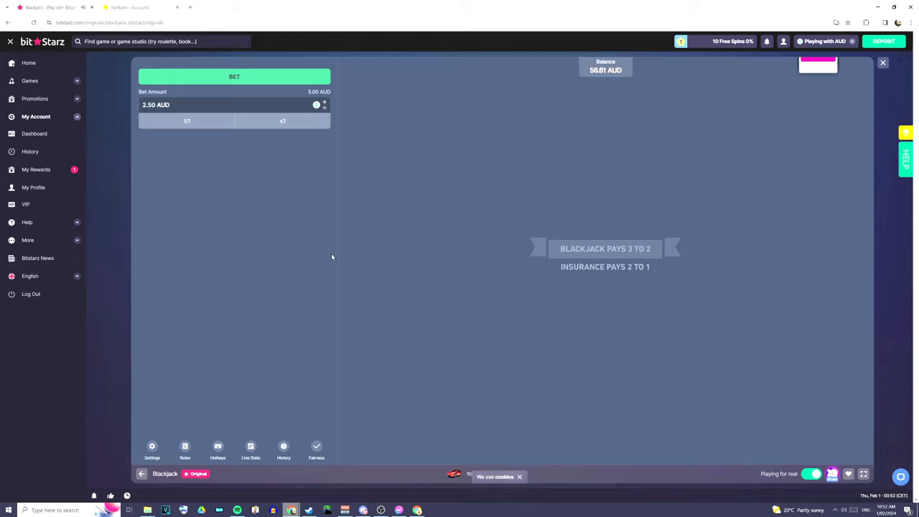
{"action": "left_click", "coordinate": [234, 77]}
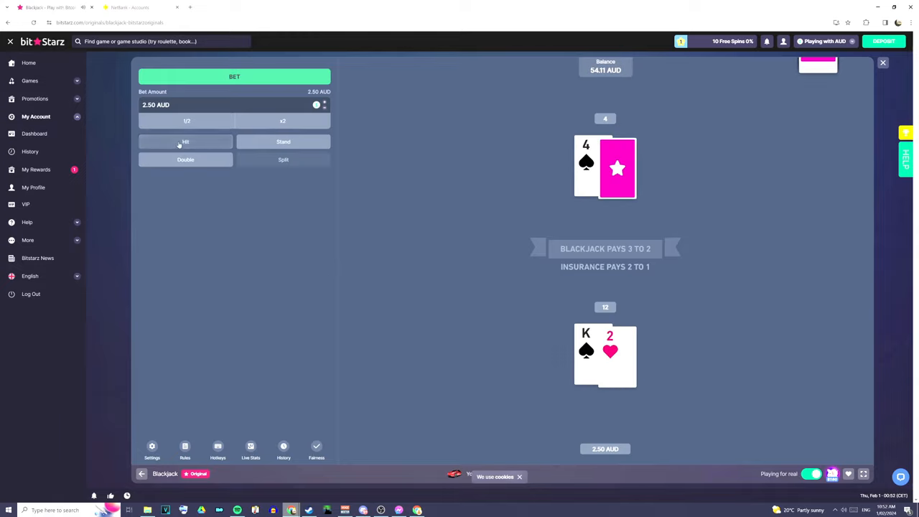
{"action": "left_click", "coordinate": [185, 142]}
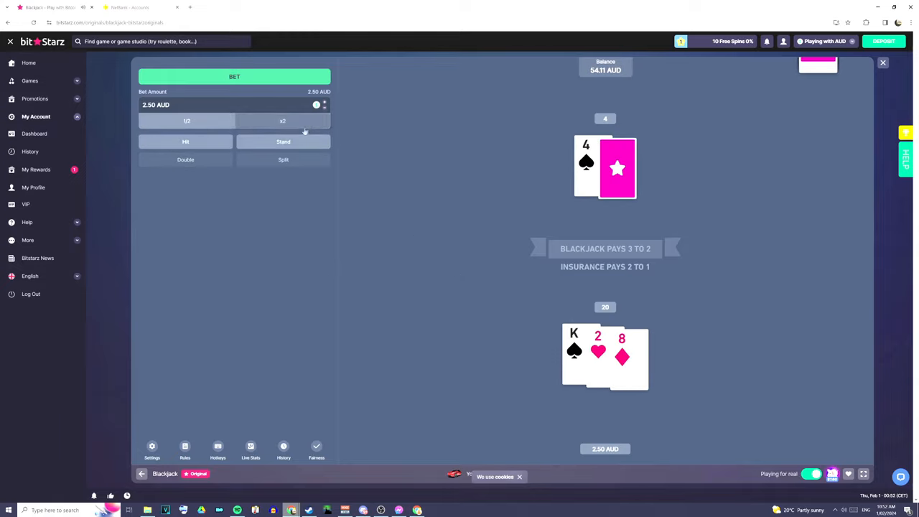
{"action": "left_click", "coordinate": [283, 141]}
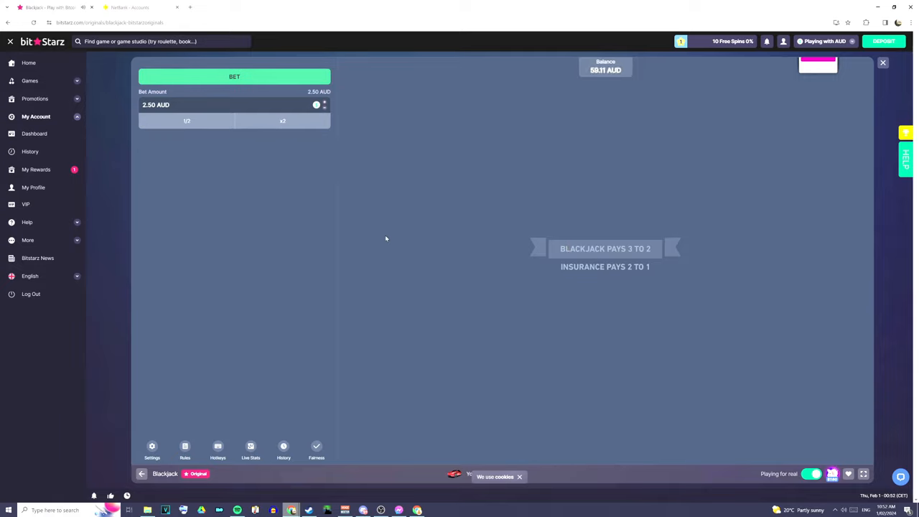
Step: Deal a 2.50 AUD hand, decline insurance, draw to 17 and stand, losing to 20
{"action": "left_click", "coordinate": [234, 77]}
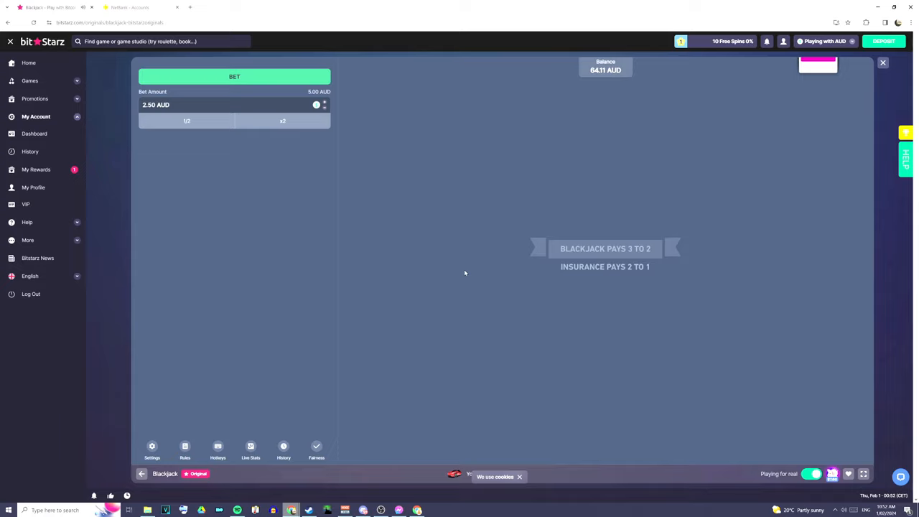
{"action": "left_click", "coordinate": [234, 76]}
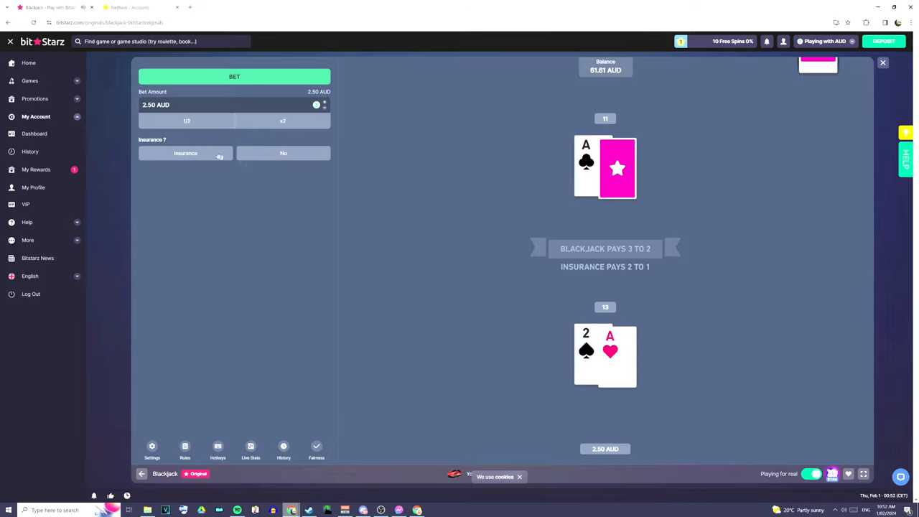
{"action": "left_click", "coordinate": [283, 153]}
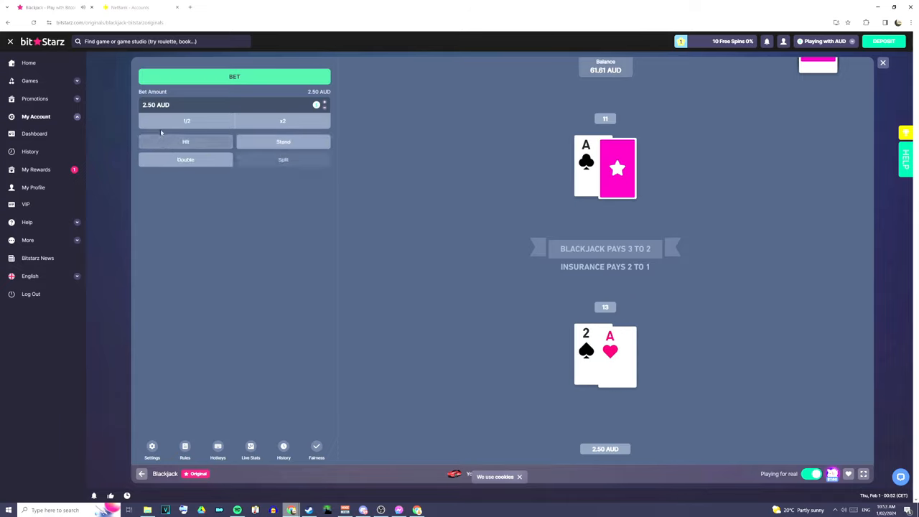
{"action": "left_click", "coordinate": [185, 141]}
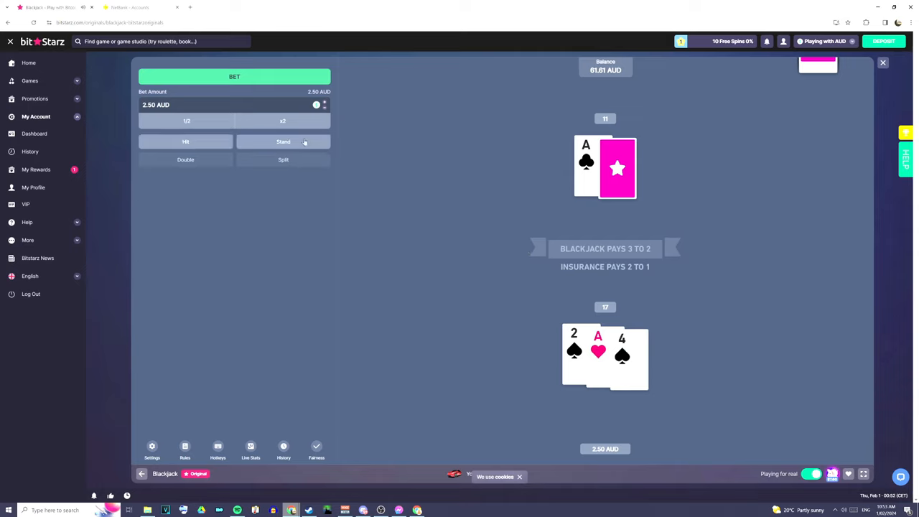
{"action": "left_click", "coordinate": [283, 142]}
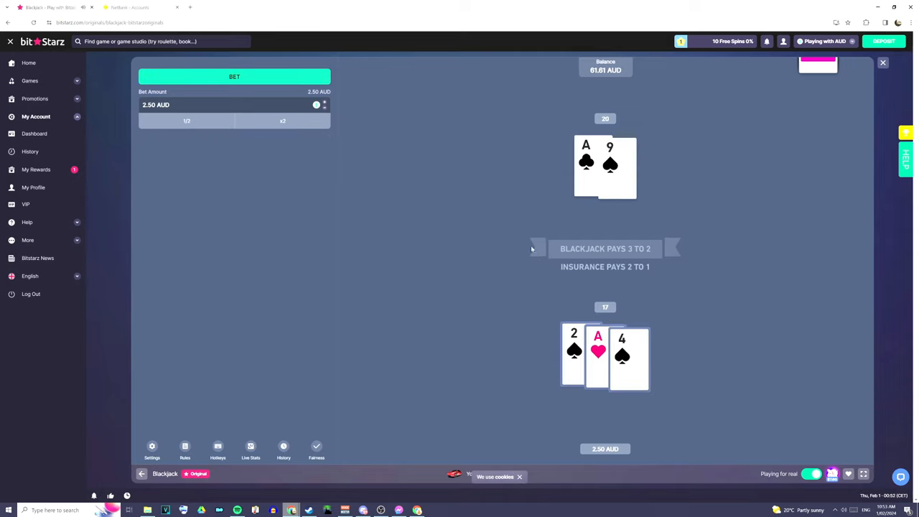
{"action": "mouse_move", "coordinate": [589, 71]}
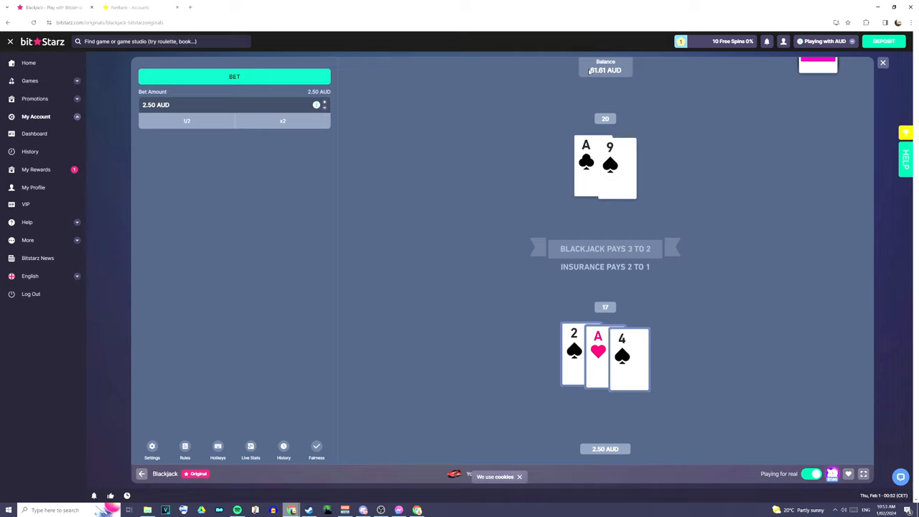
{"action": "mouse_move", "coordinate": [464, 306]}
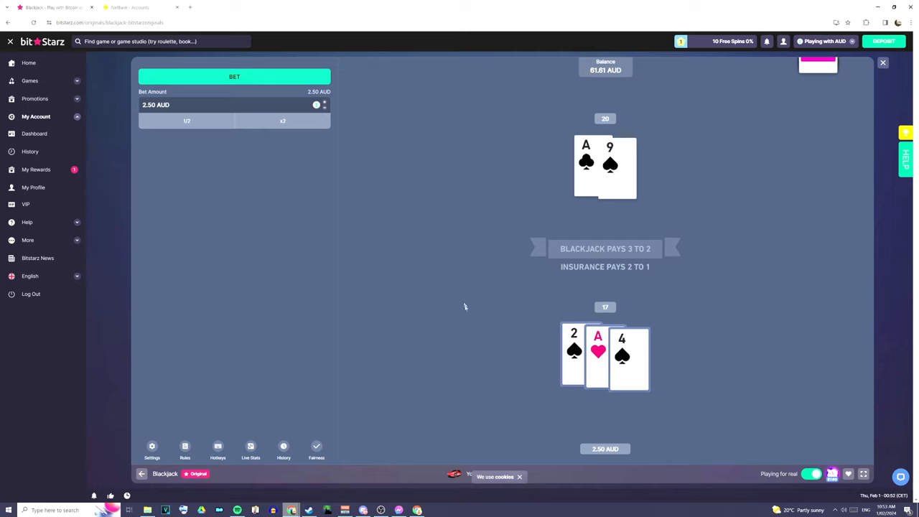
{"action": "mouse_move", "coordinate": [454, 314]}
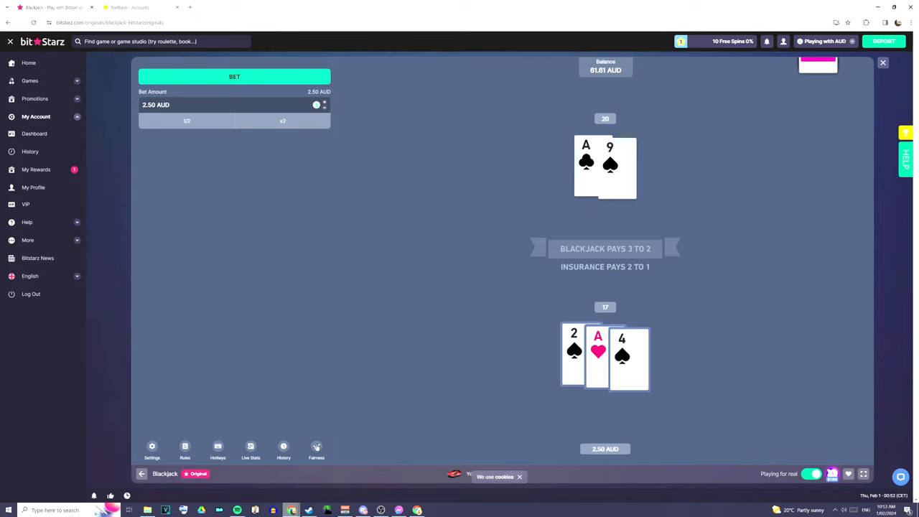
Step: Review the fairness seeds, set the stake to 0.01 AUD and deal a new hand
{"action": "left_click", "coordinate": [316, 448]}
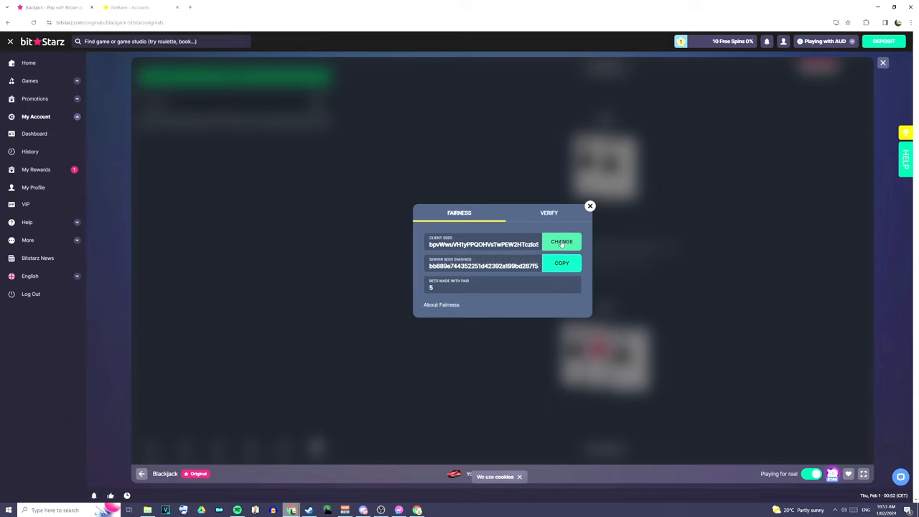
{"action": "left_click", "coordinate": [590, 206]}
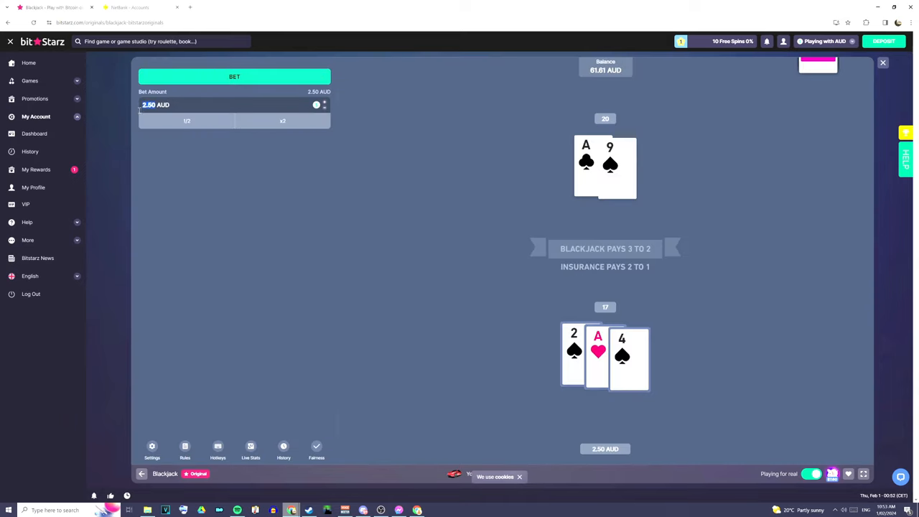
{"action": "type", "text": "0.01"}
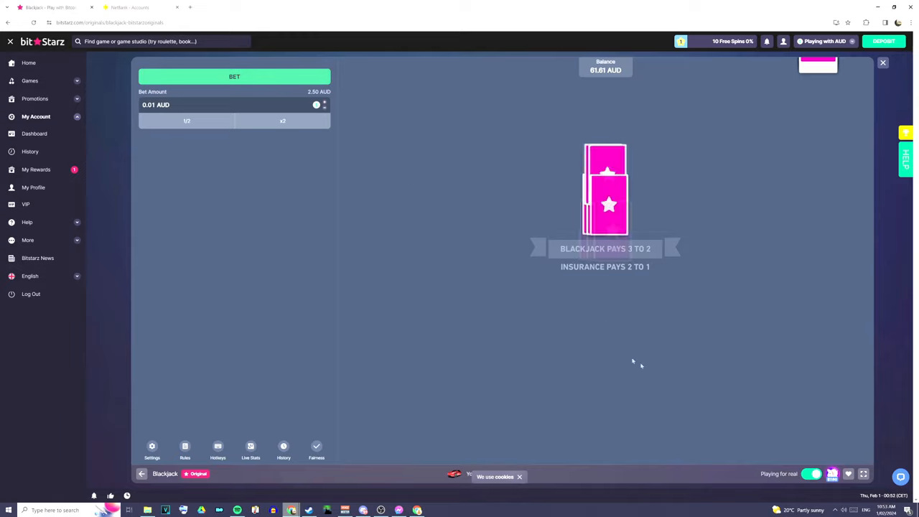
{"action": "left_click", "coordinate": [234, 77]}
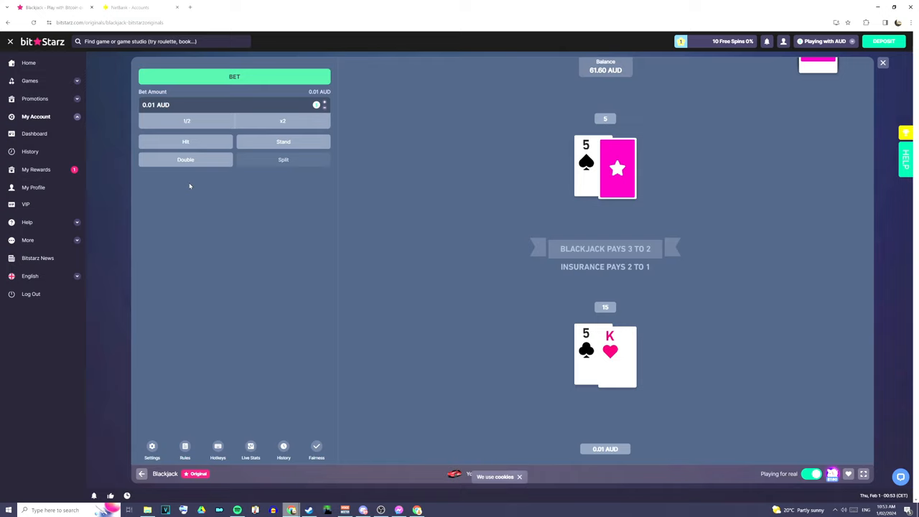
{"action": "mouse_move", "coordinate": [287, 255]}
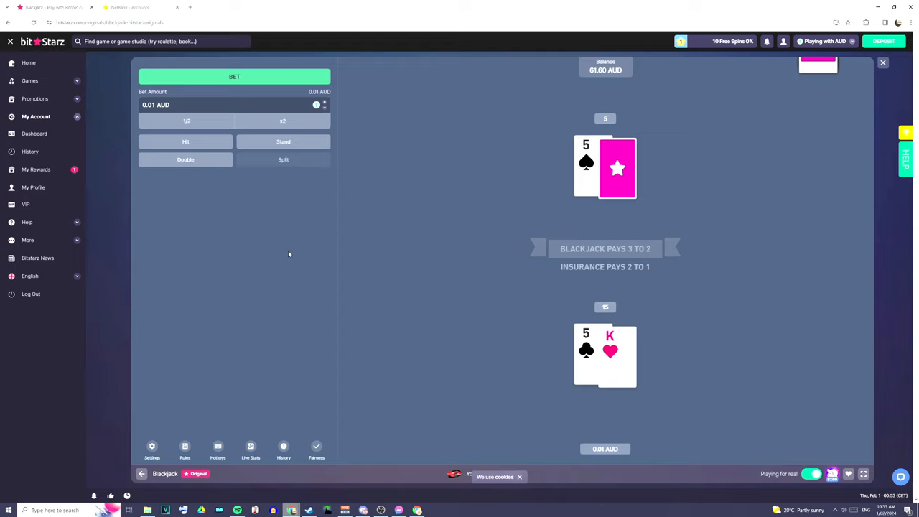
{"action": "mouse_move", "coordinate": [299, 269]}
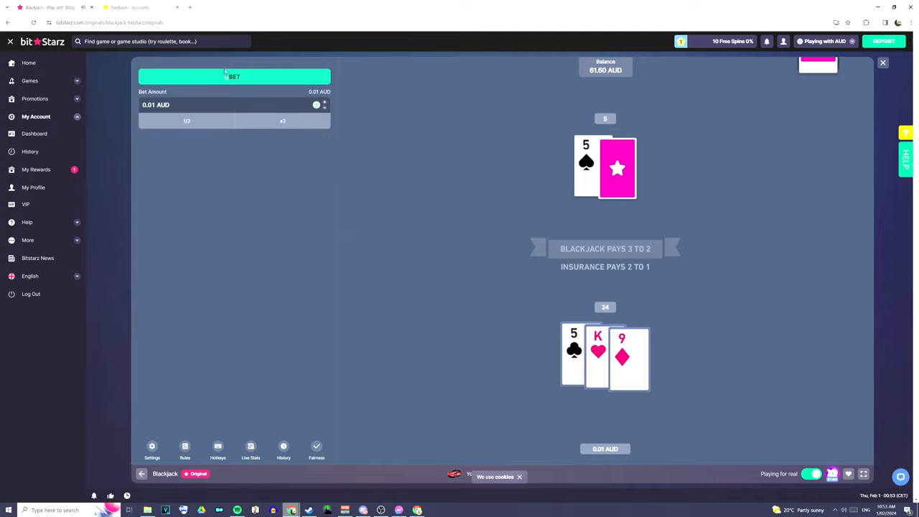
Step: Play two 0.01 AUD hands, hitting on 12 and drawing twice to a 6, both busting
{"action": "left_click", "coordinate": [234, 76]}
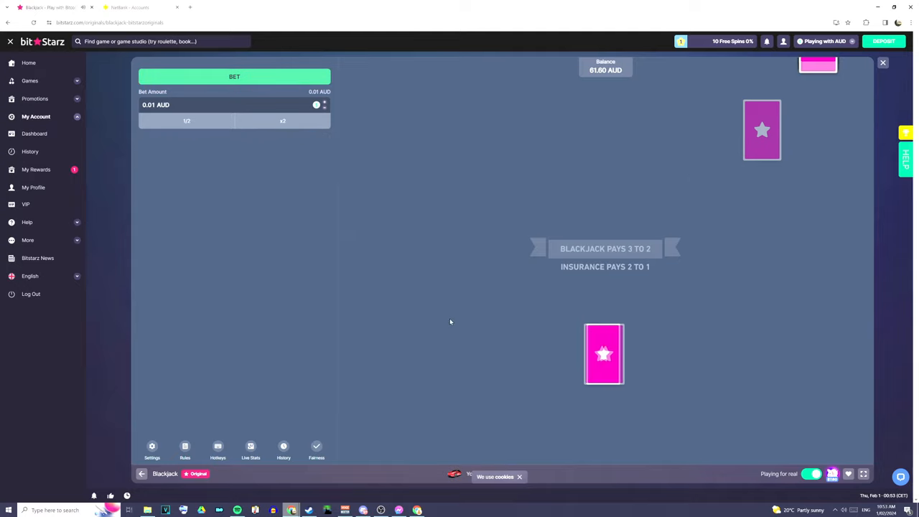
{"action": "left_click", "coordinate": [234, 77]}
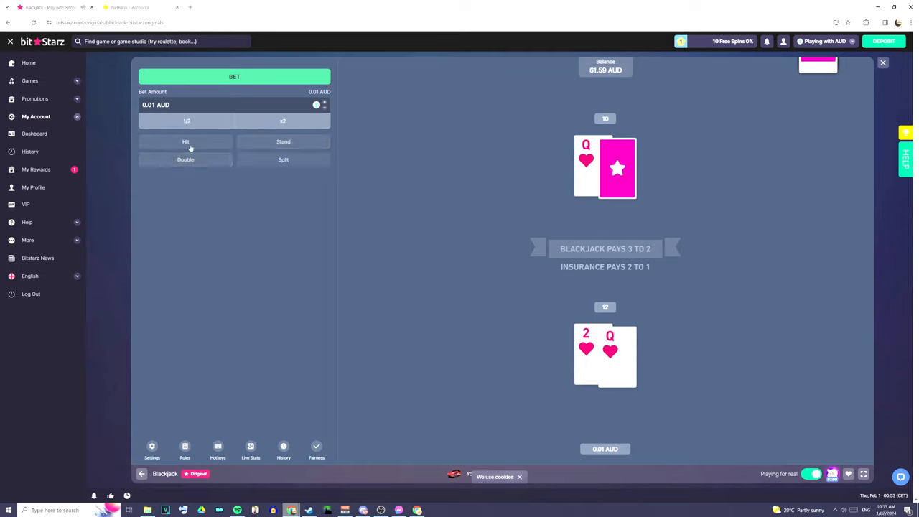
{"action": "left_click", "coordinate": [185, 142]}
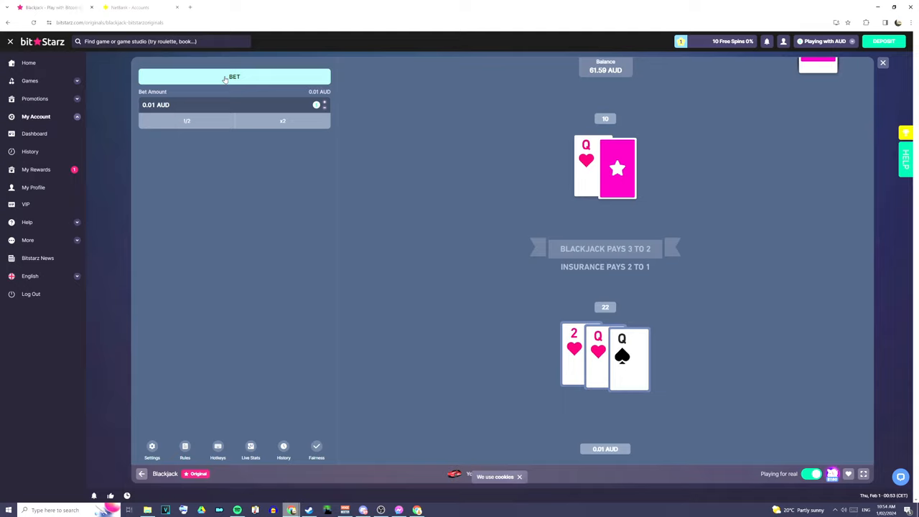
{"action": "left_click", "coordinate": [234, 77]}
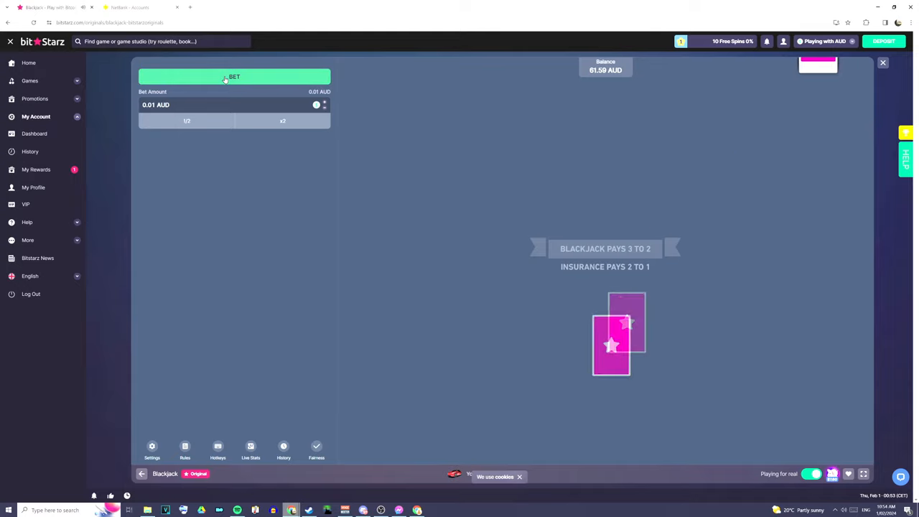
{"action": "left_click", "coordinate": [234, 77]}
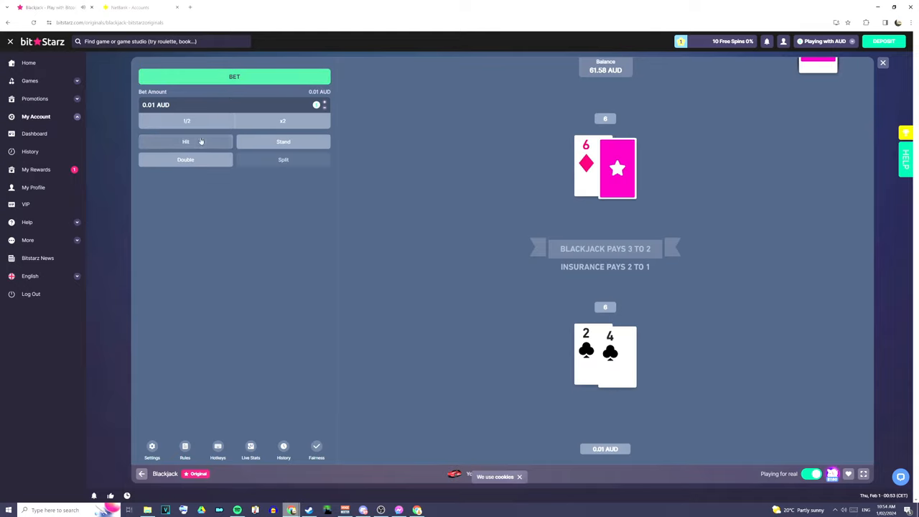
{"action": "left_click", "coordinate": [185, 142]}
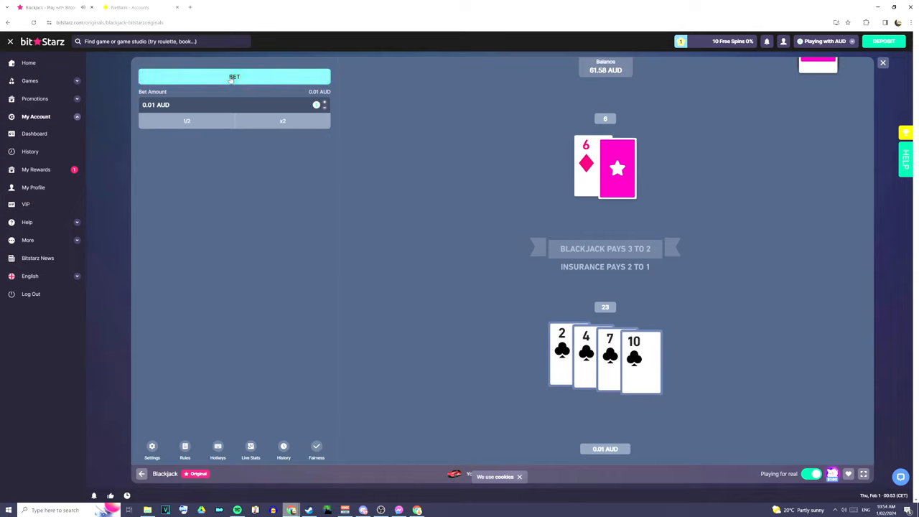
Step: Deal a third 0.01 AUD hand showing 14 against the dealer's jack
{"action": "left_click", "coordinate": [234, 76]}
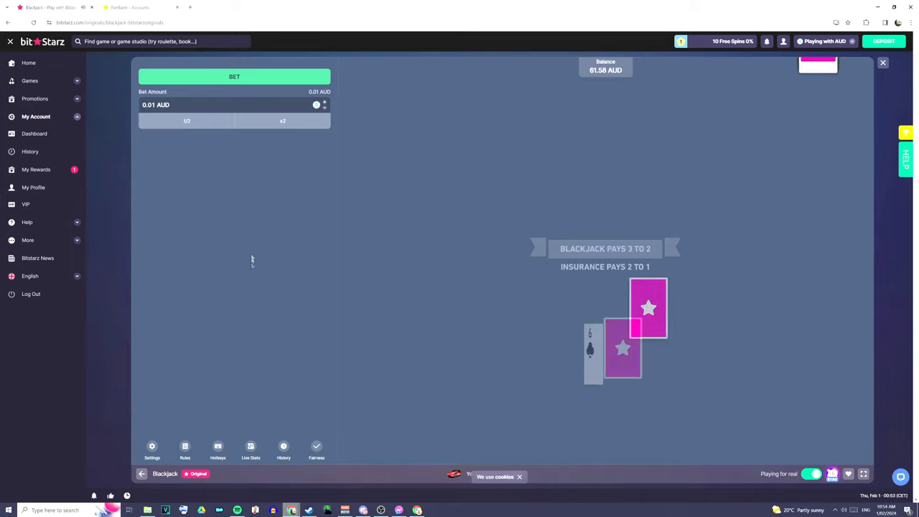
{"action": "left_click", "coordinate": [234, 77]}
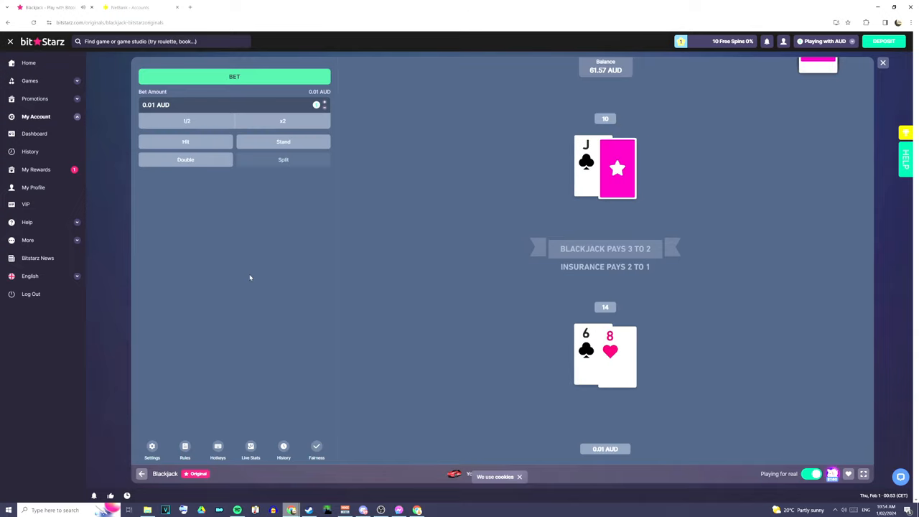
{"action": "mouse_move", "coordinate": [248, 274]}
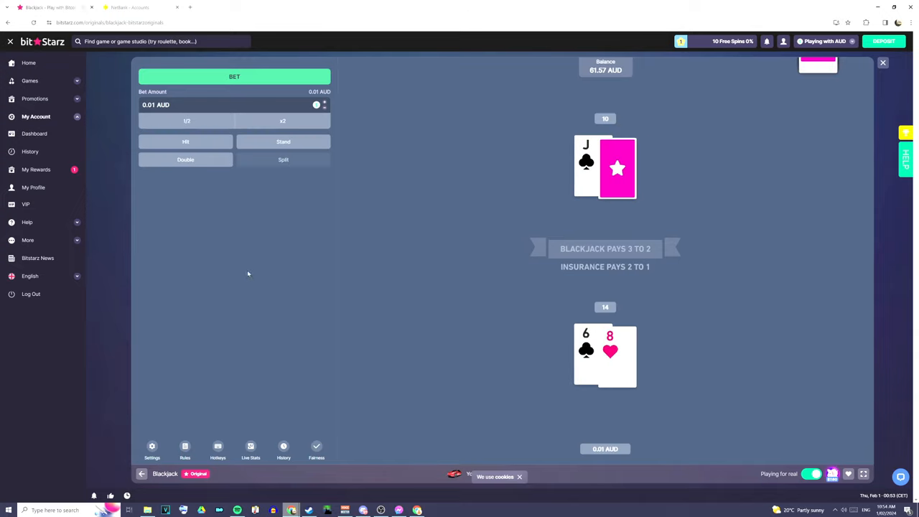
{"action": "mouse_move", "coordinate": [245, 273]}
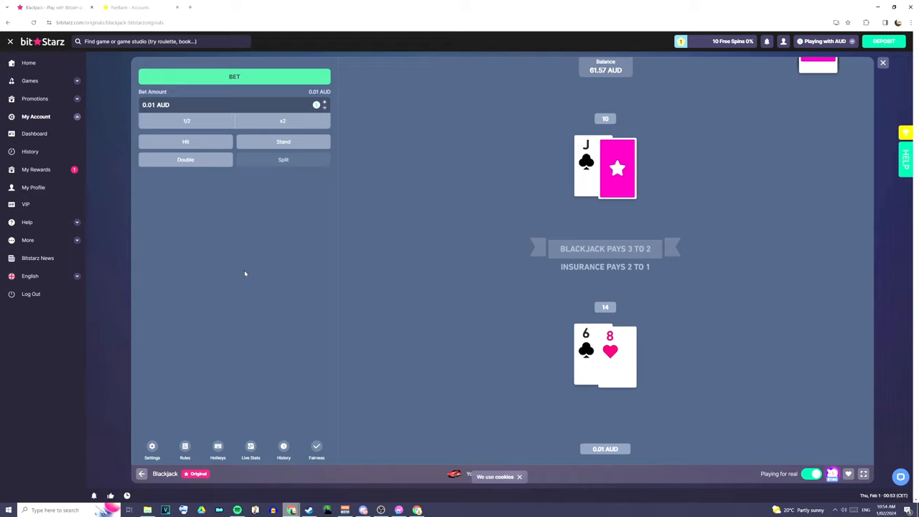
{"action": "mouse_move", "coordinate": [273, 303]}
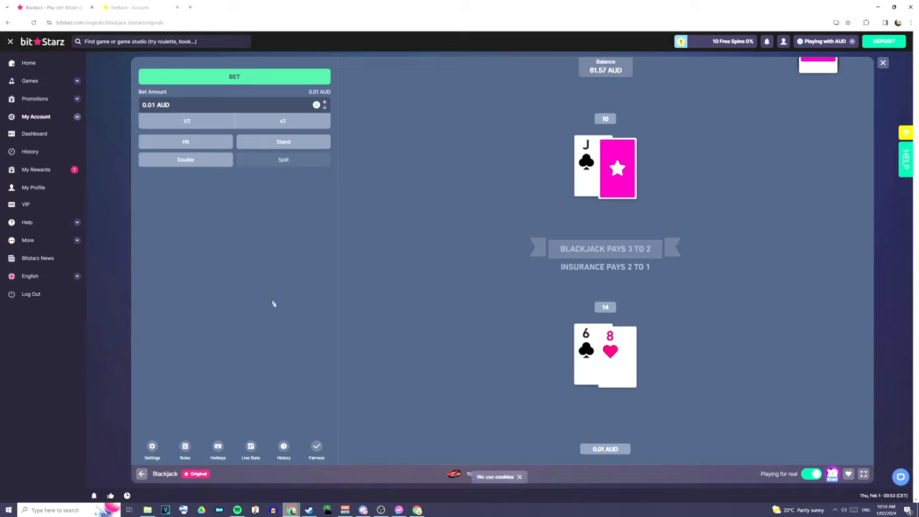
{"action": "mouse_move", "coordinate": [274, 273]}
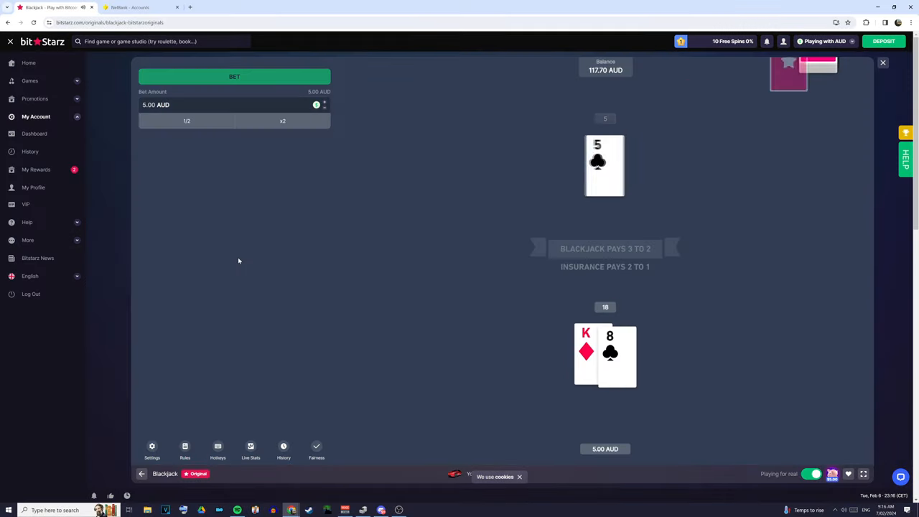
Step: Stand on 18 to win, then deal a 5 AUD hand and double the stake on 11
{"action": "left_click", "coordinate": [234, 77]}
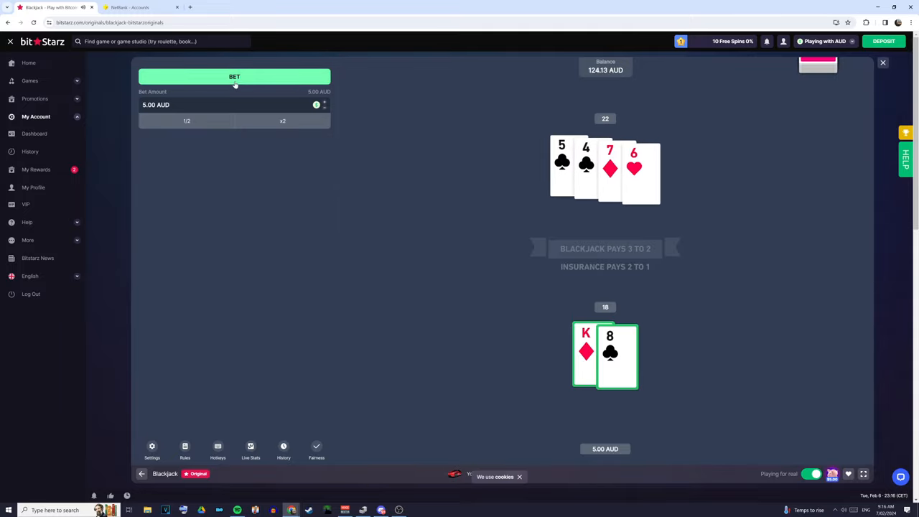
{"action": "left_click", "coordinate": [234, 77]}
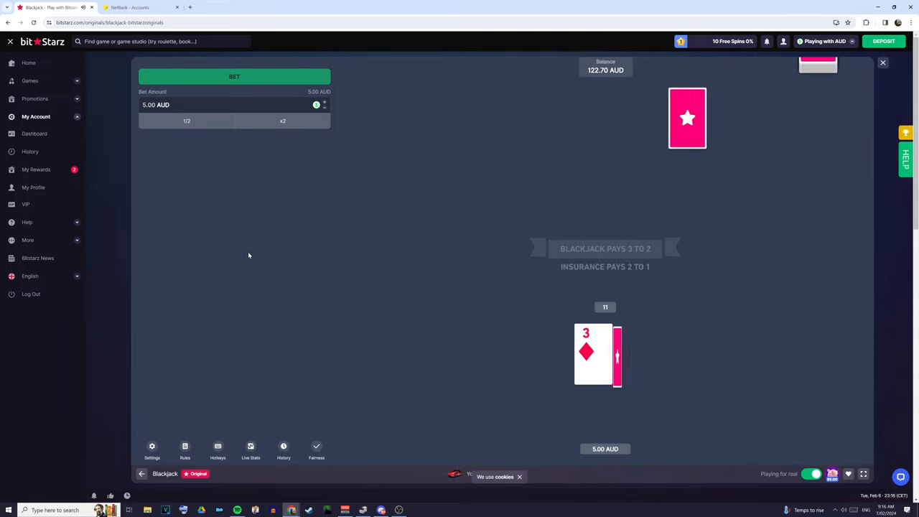
{"action": "left_click", "coordinate": [234, 76]}
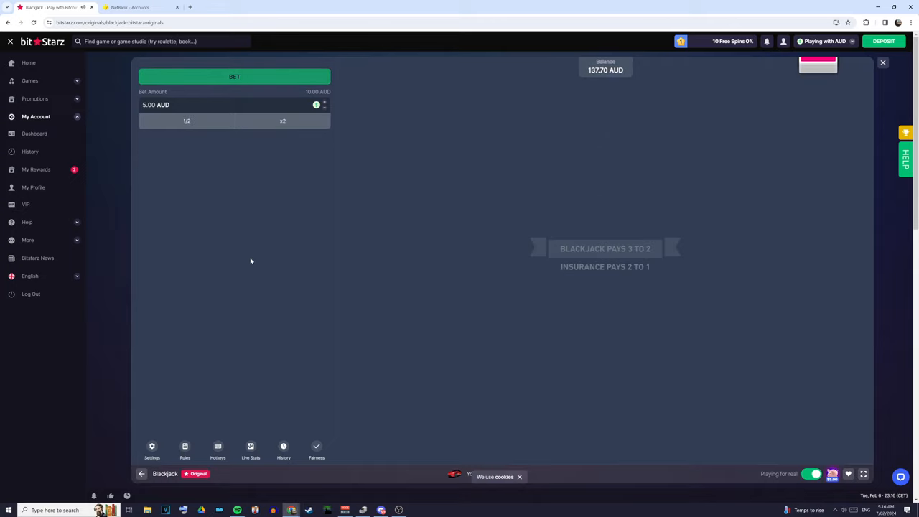
Step: Deal a hand declining insurance against the dealer's ace, then deal 12 against dealer 8
{"action": "left_click", "coordinate": [234, 76]}
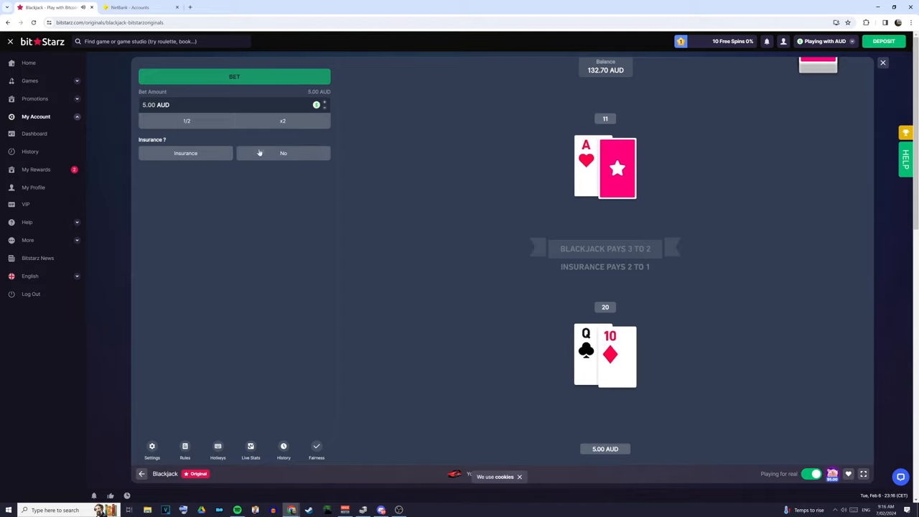
{"action": "left_click", "coordinate": [283, 153]}
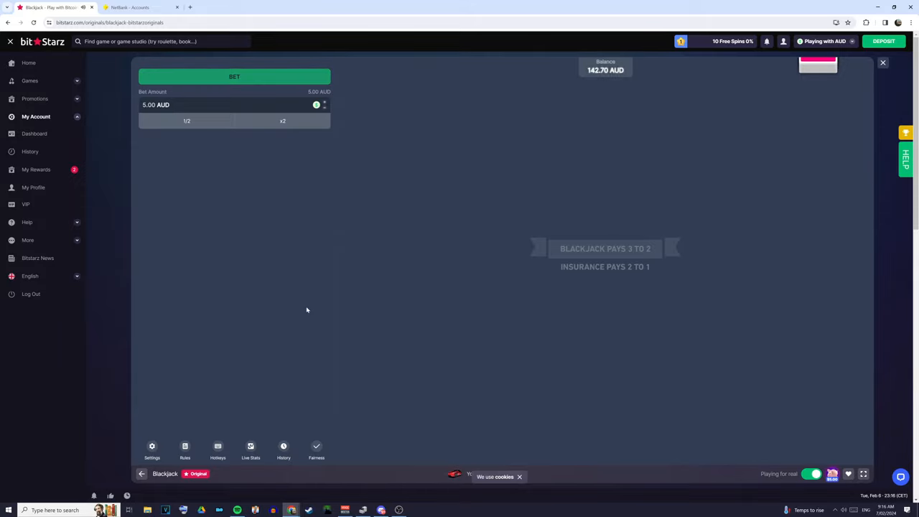
{"action": "left_click", "coordinate": [233, 77]}
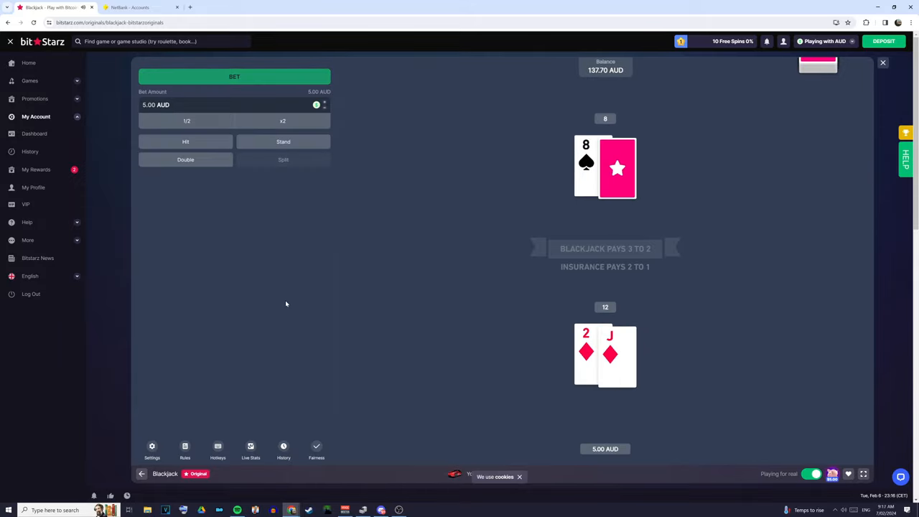